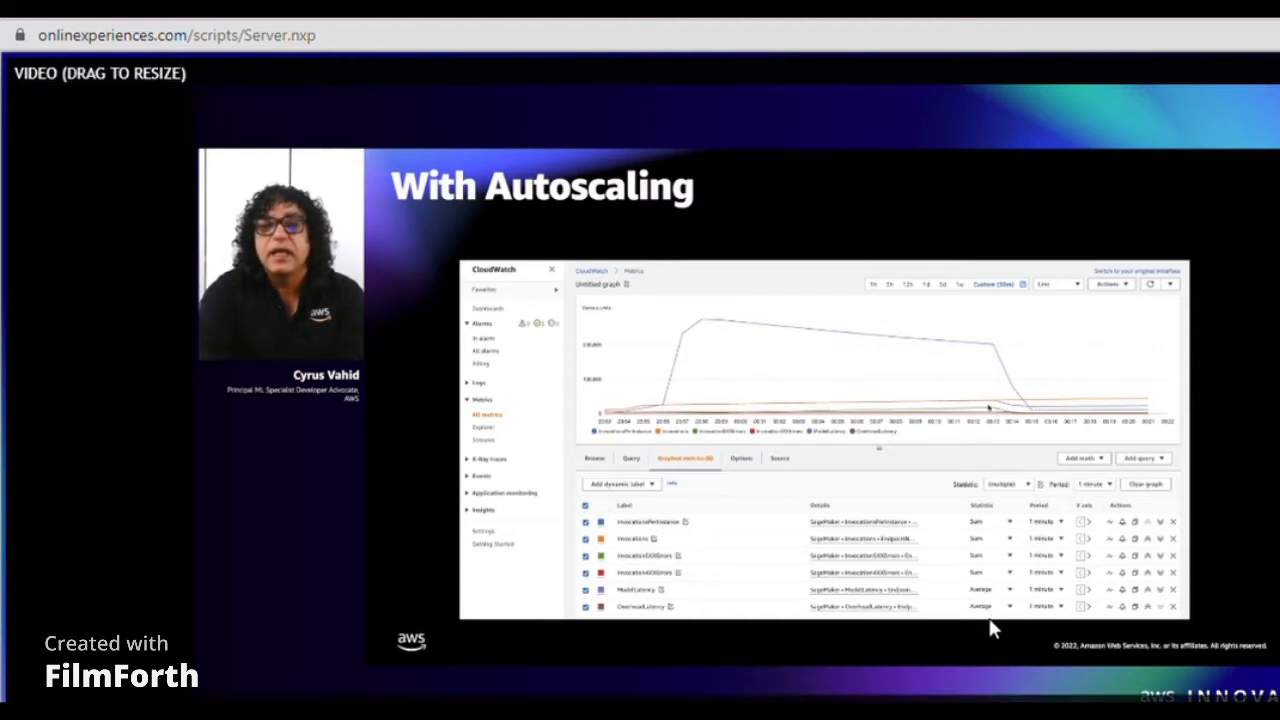
mouse_move(692, 534)
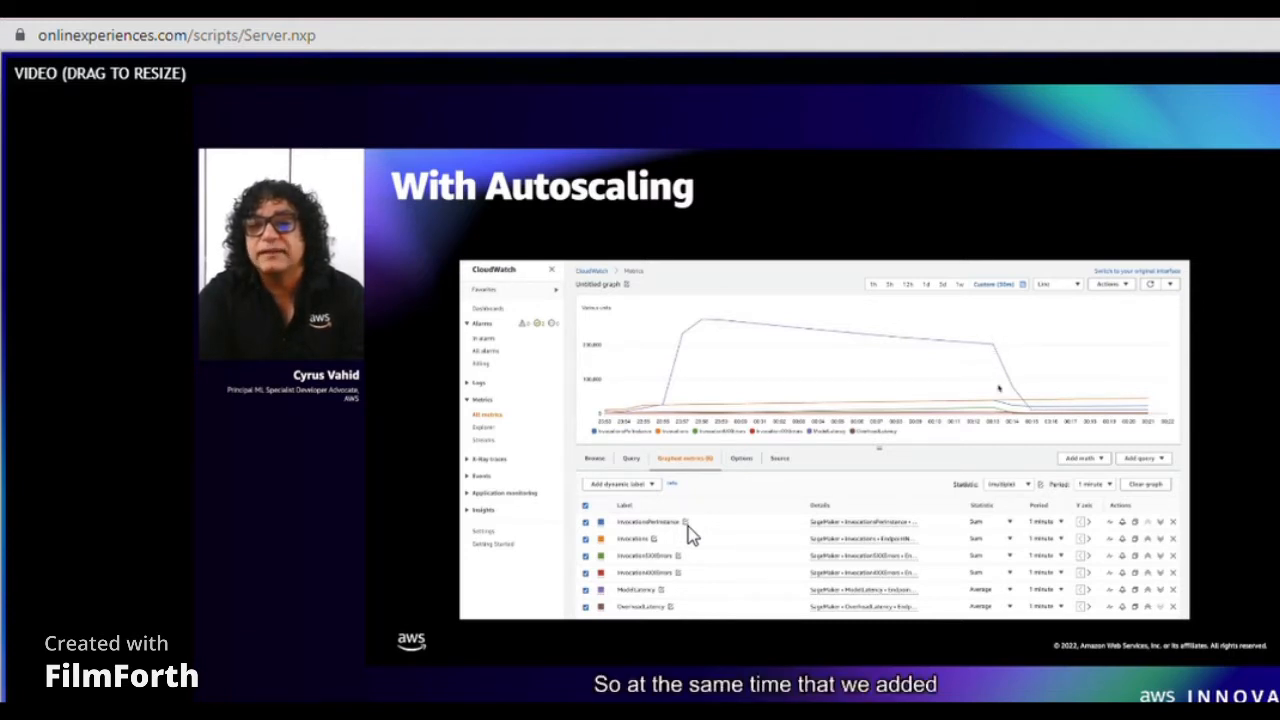
mouse_move(992, 348)
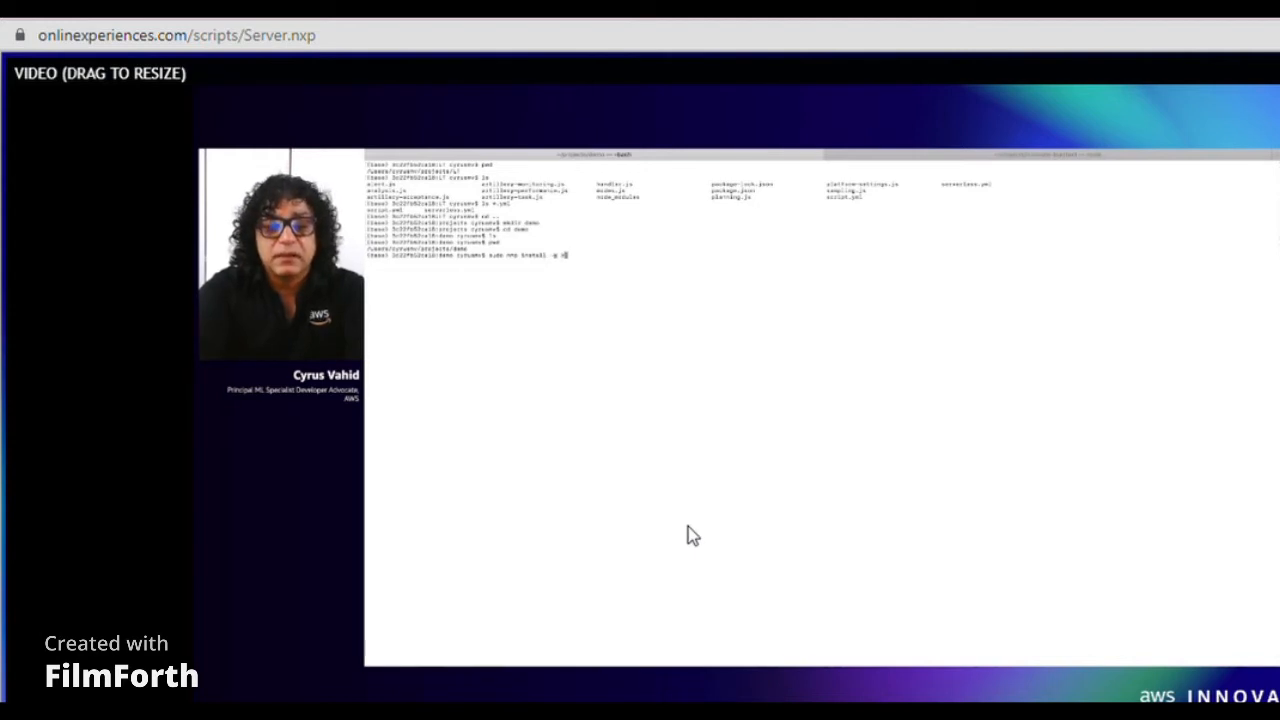
- Run the serverless command to set up the Serverless Artillery project and list its files
text(serverless)
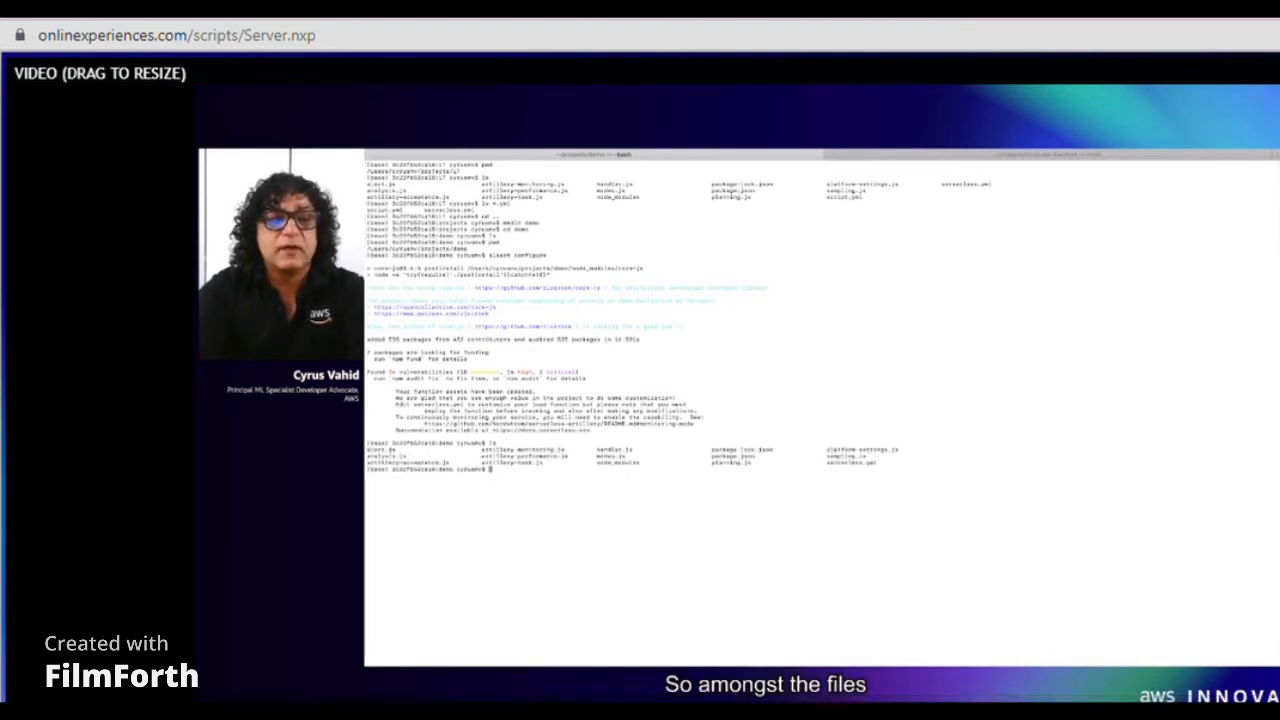
mouse_move(860, 512)
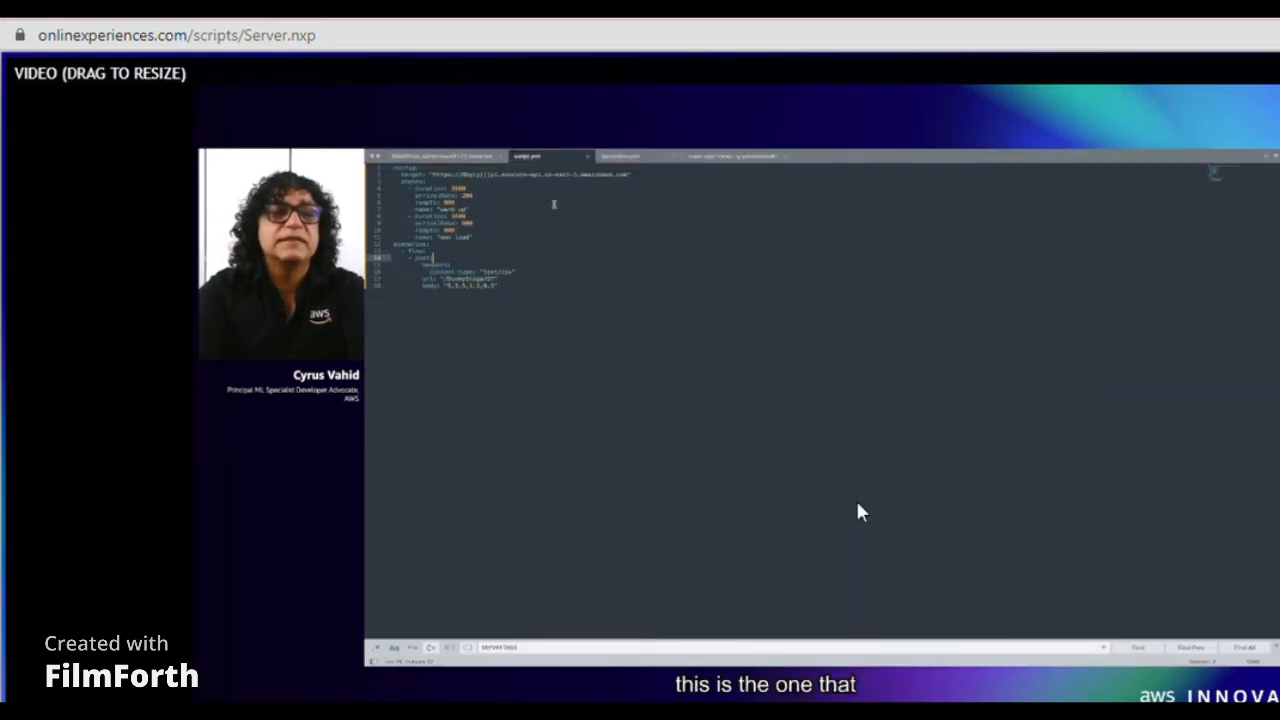
- Bring up script.yml in the editor to review its target URL and phases
click(644, 156)
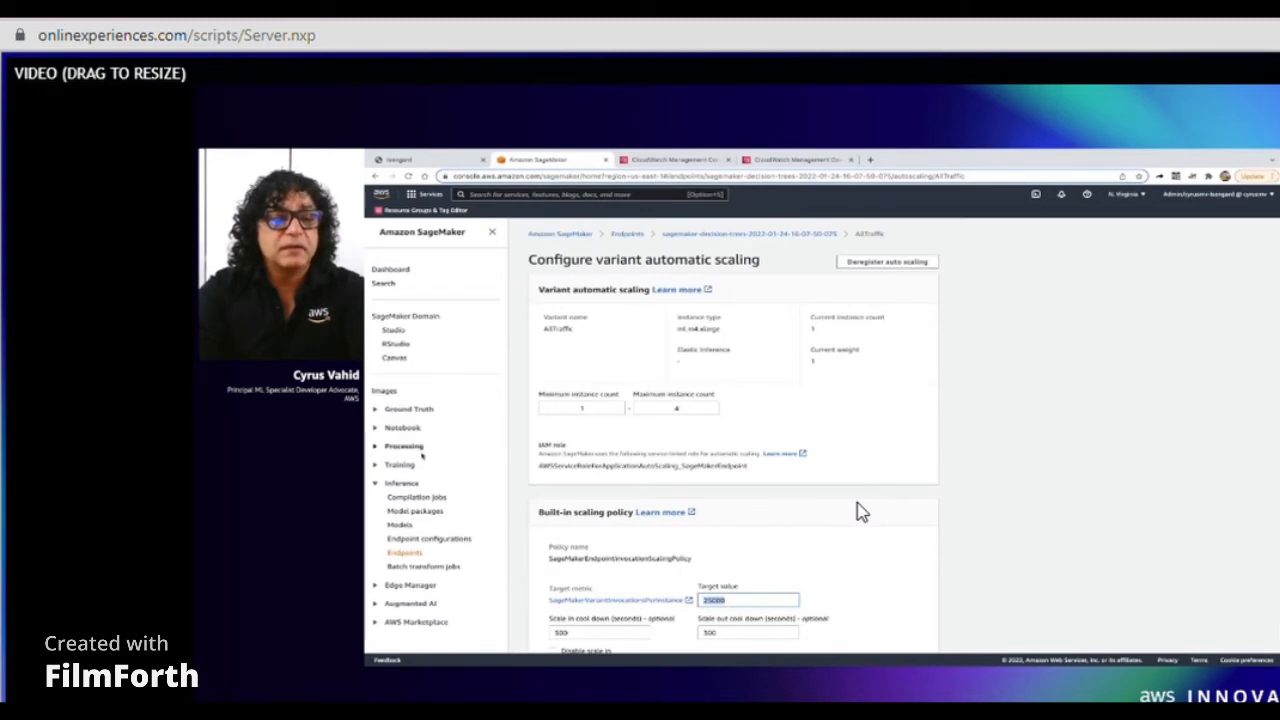
- From the Services menu, go to the SageMaker Endpoints list showing the decision-trees endpoint
click(412, 192)
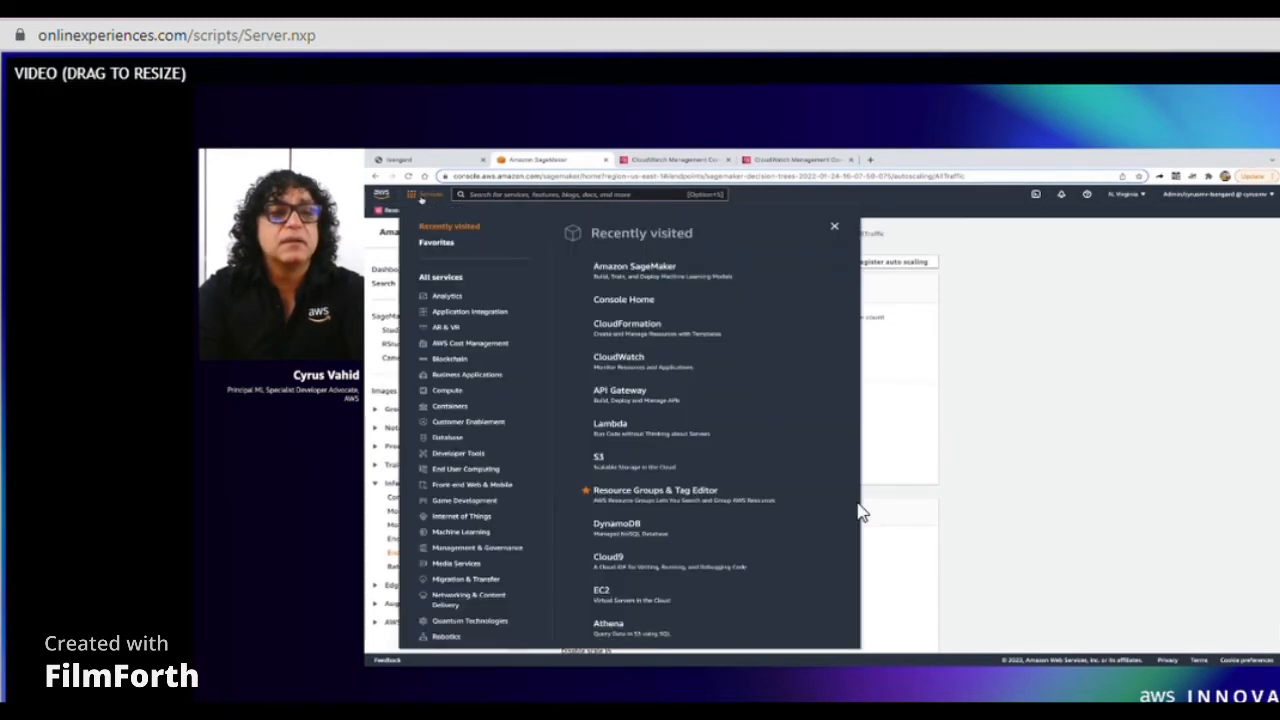
mouse_move(468, 486)
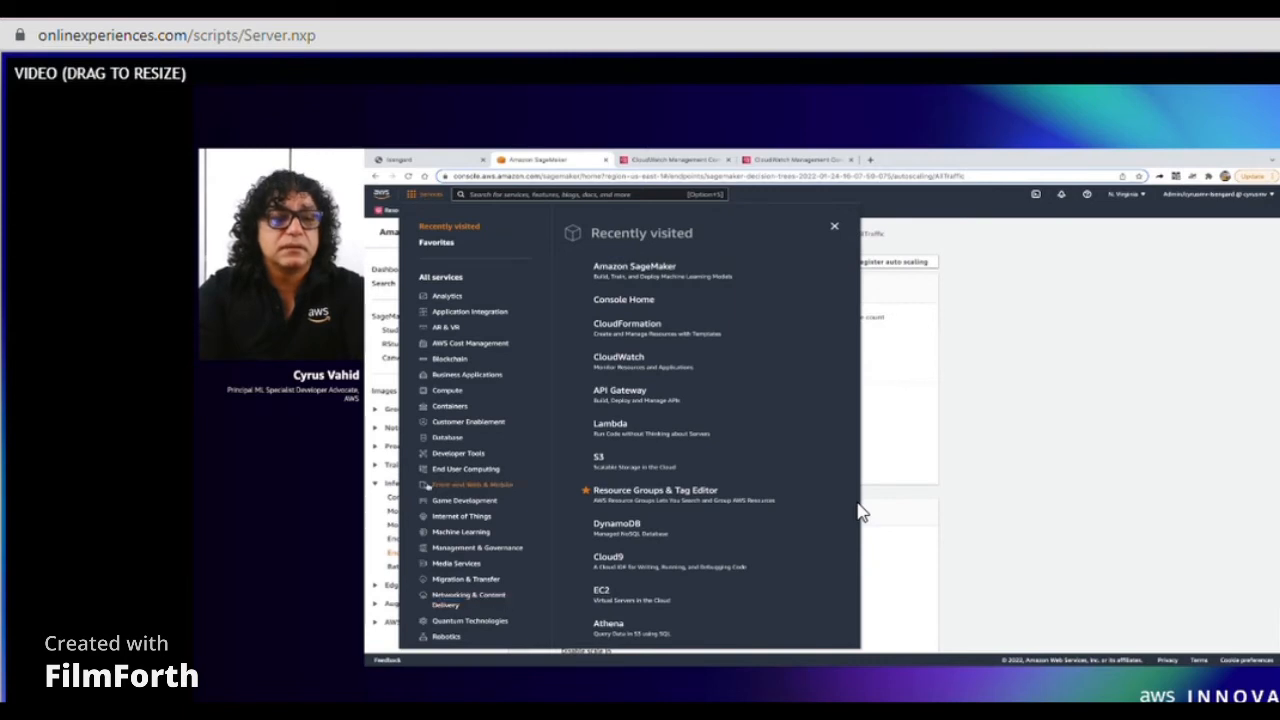
click(834, 226)
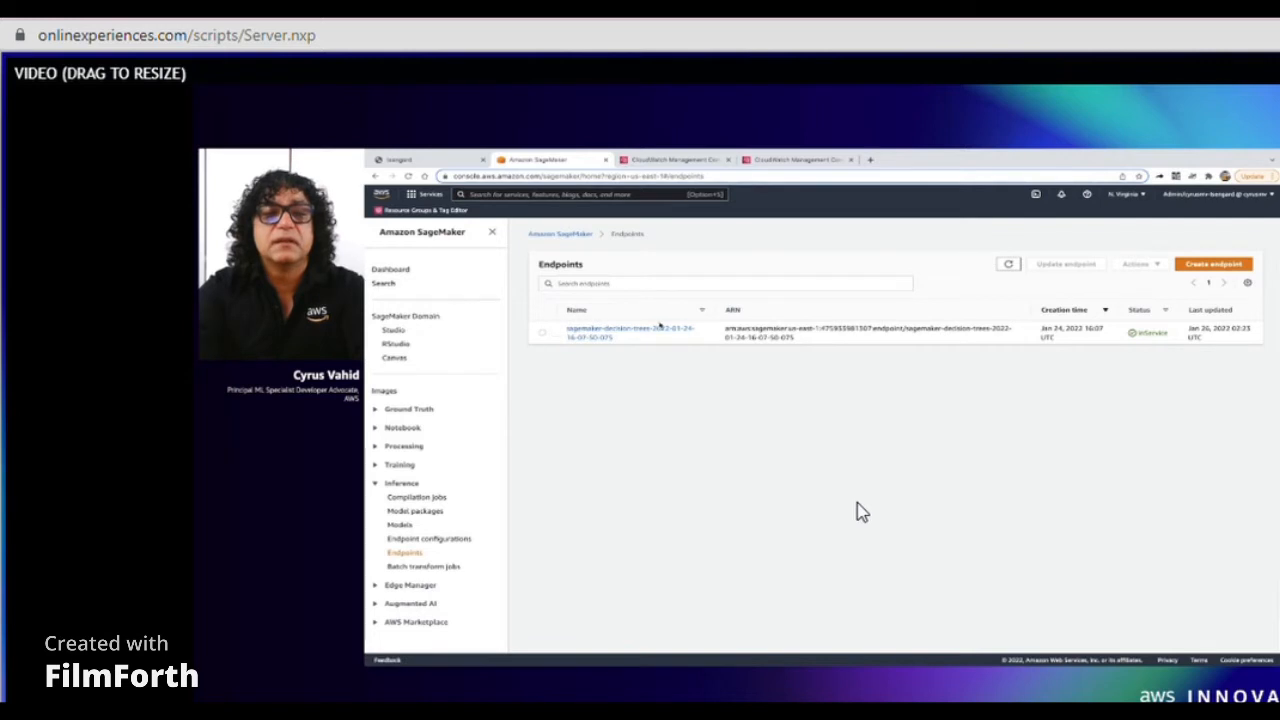
- Open the decision-trees endpoint's details, select its Name value, then head to CloudFormation Stacks
click(598, 330)
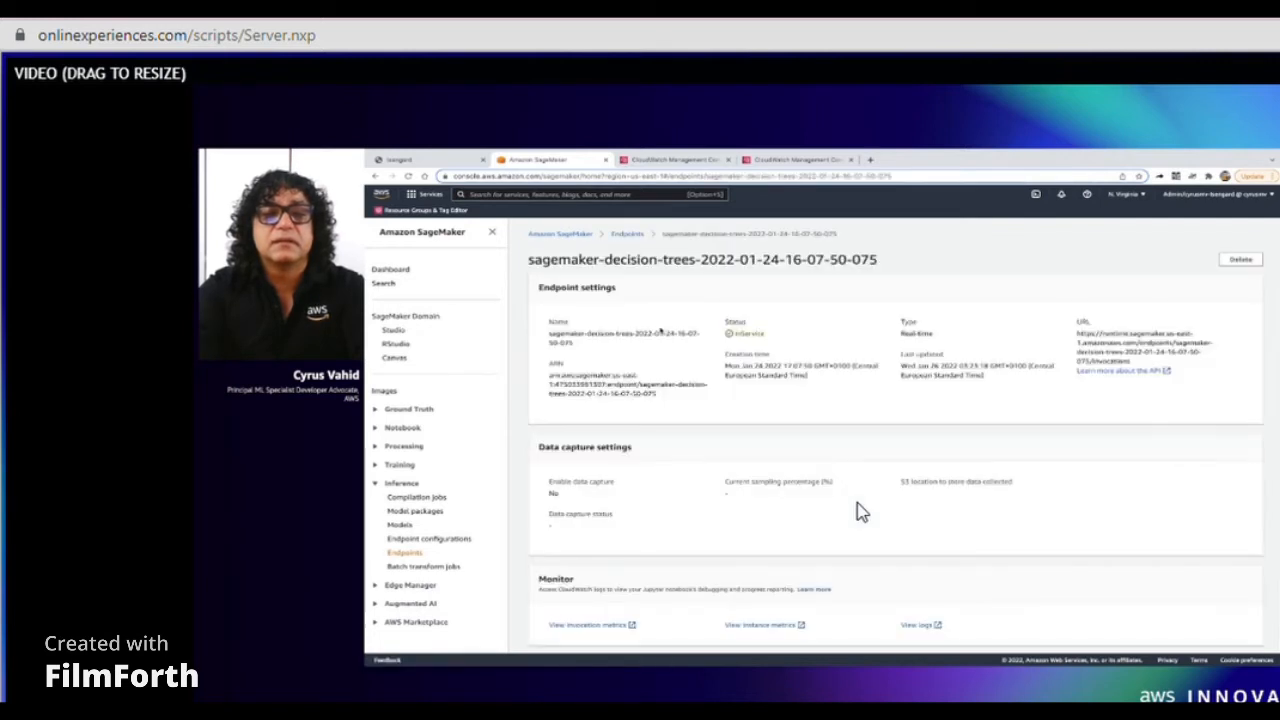
scroll(down, 3)
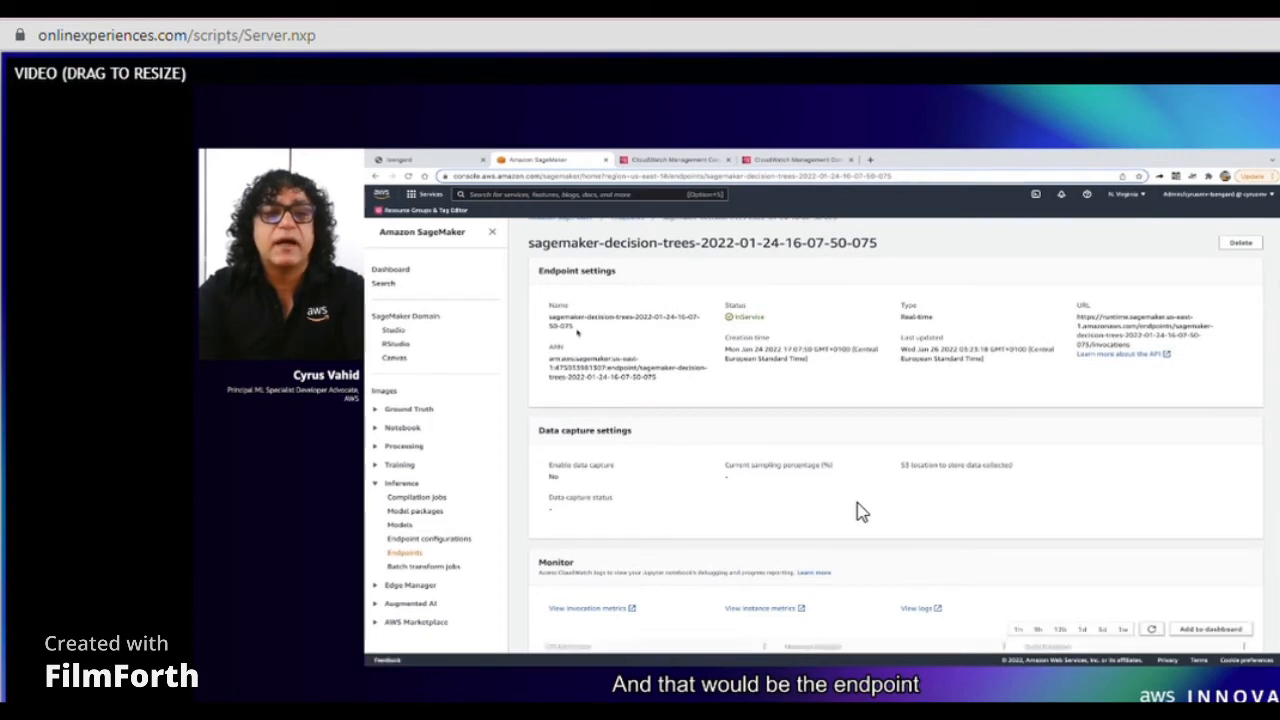
double_click(604, 316)
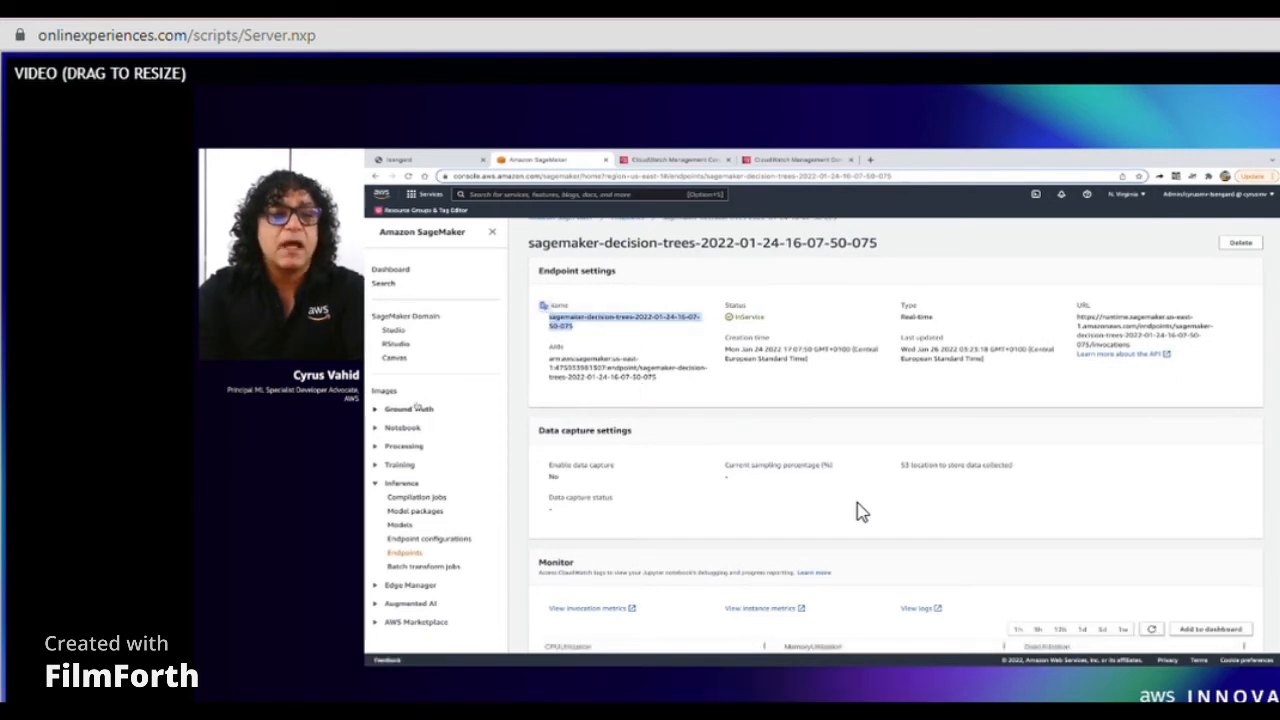
click(428, 194)
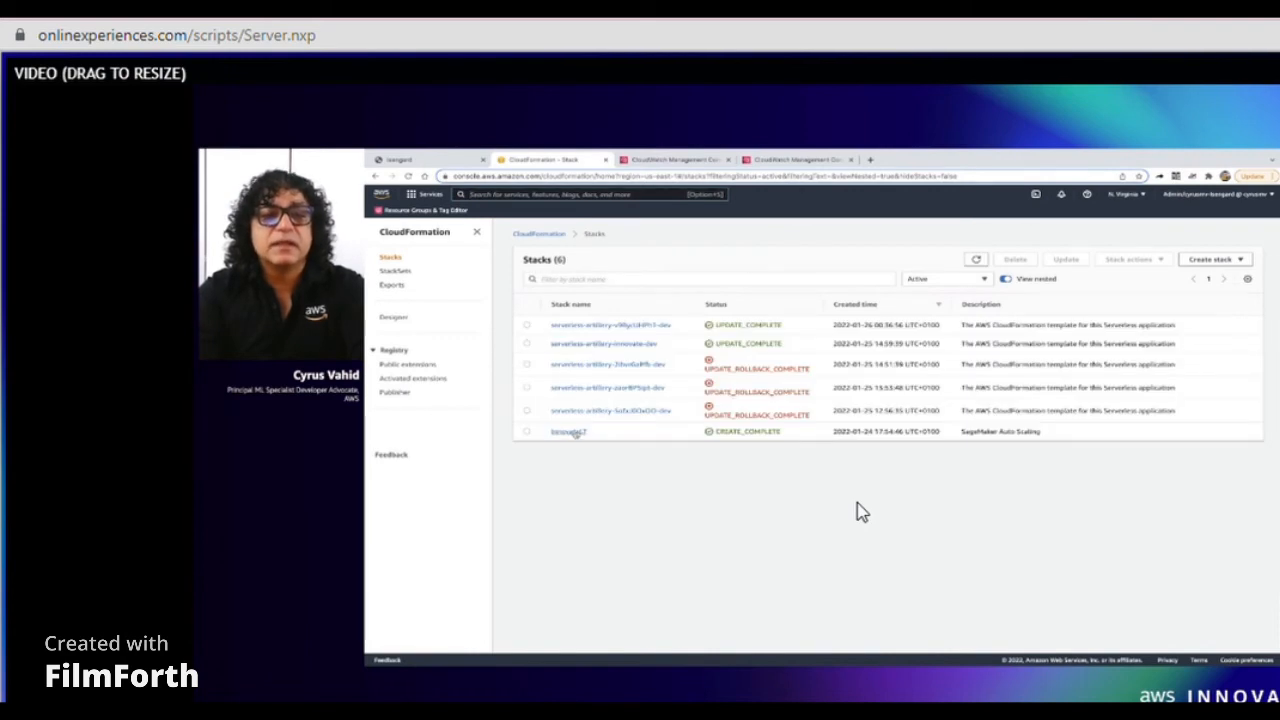
- Open the InnovateLT stack's Stack info showing CREATE_COMPLETE status
click(566, 432)
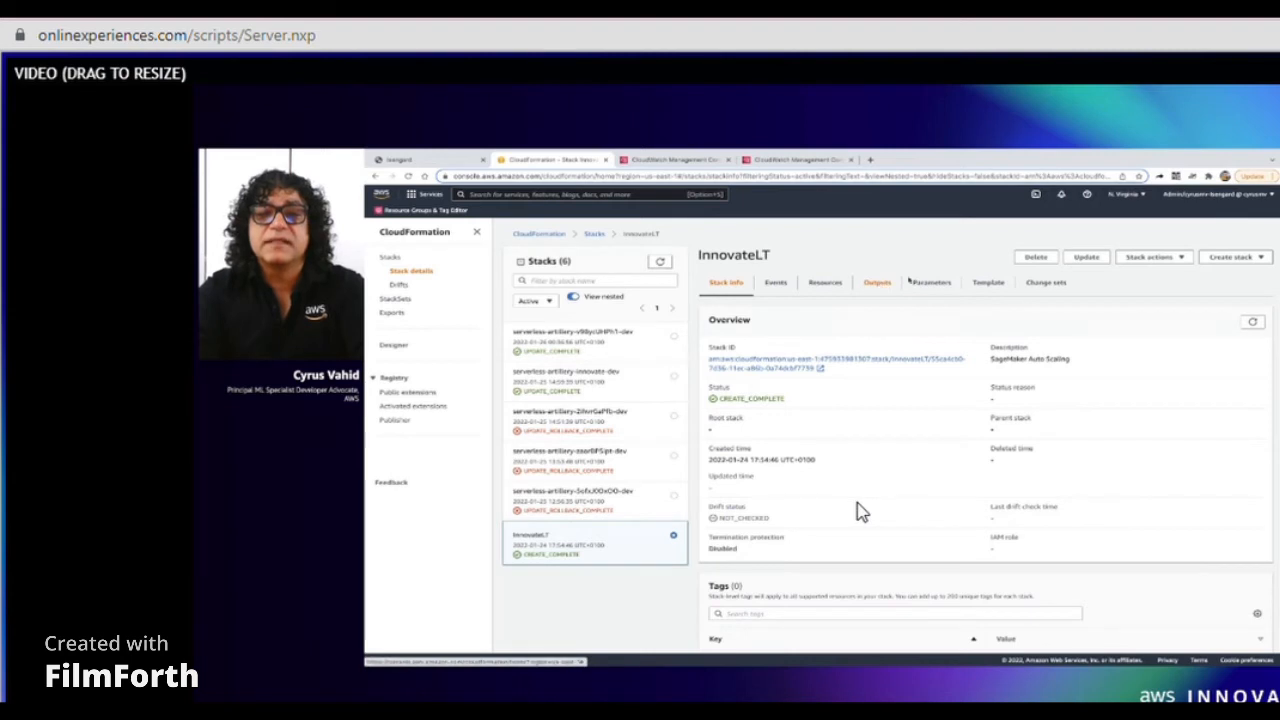
- Review the InnovateLT stack's API Gateway root URL output and its eleven created resources
click(876, 282)
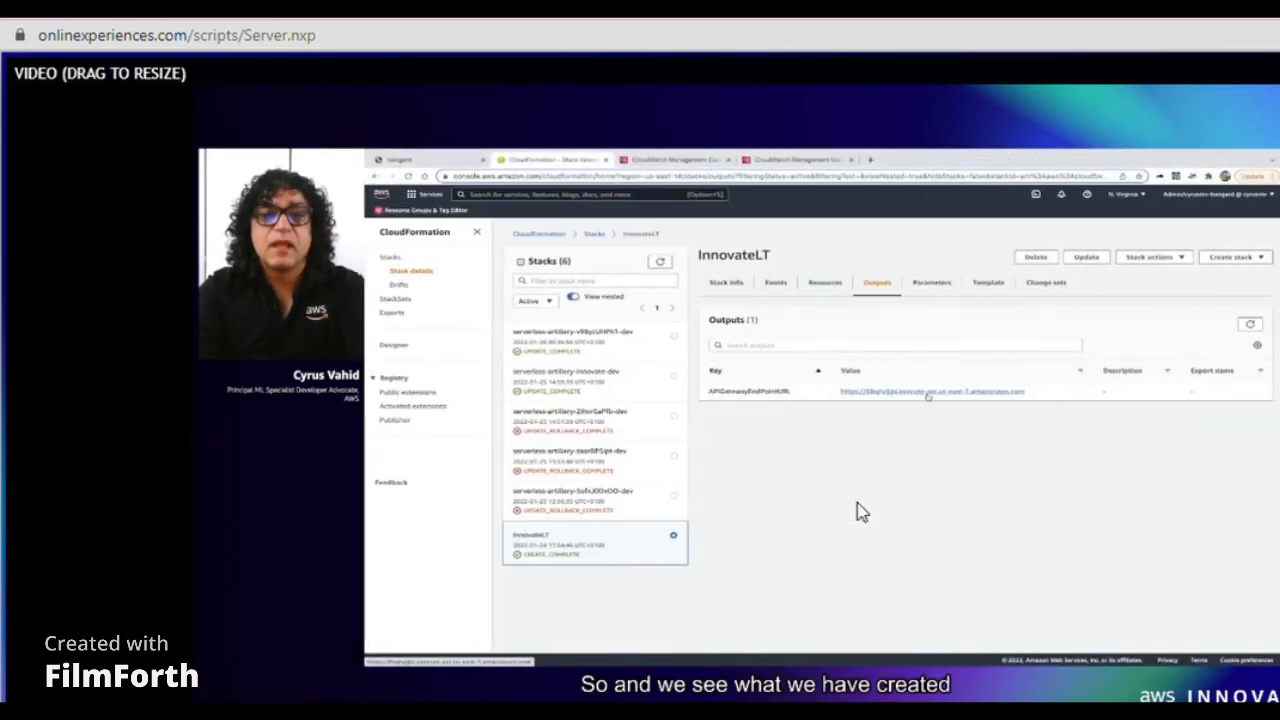
click(824, 282)
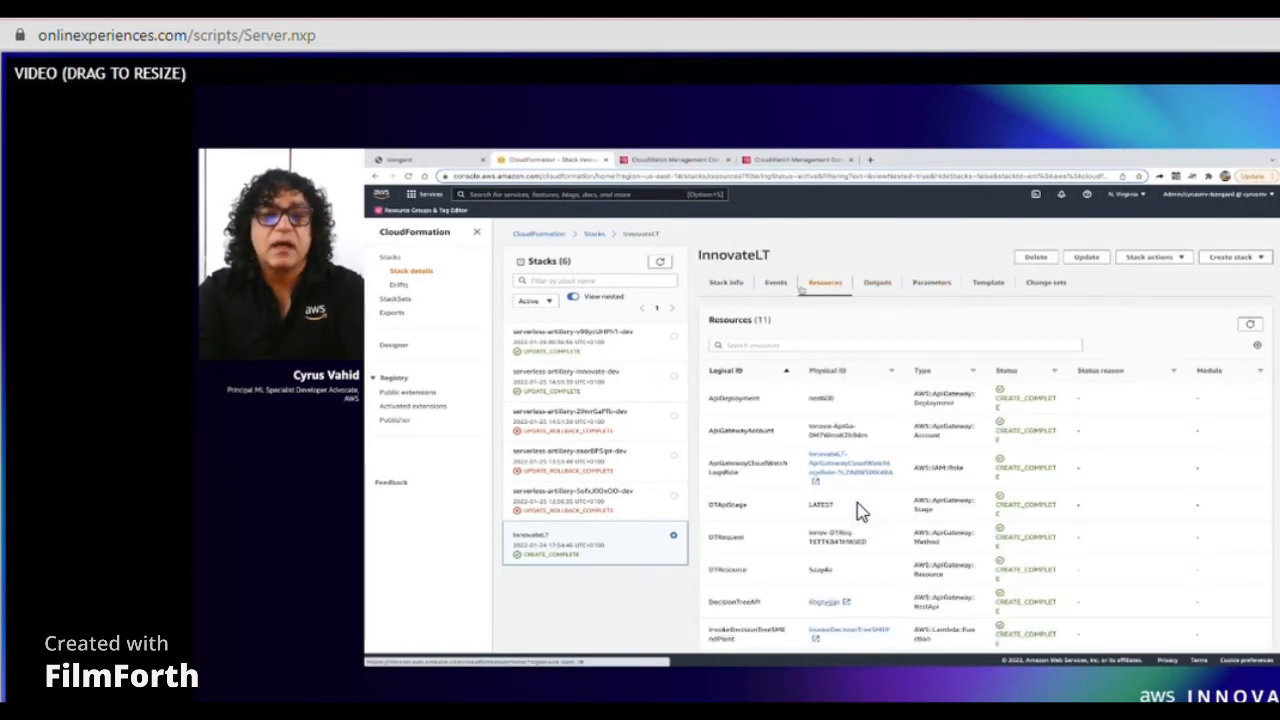
click(416, 194)
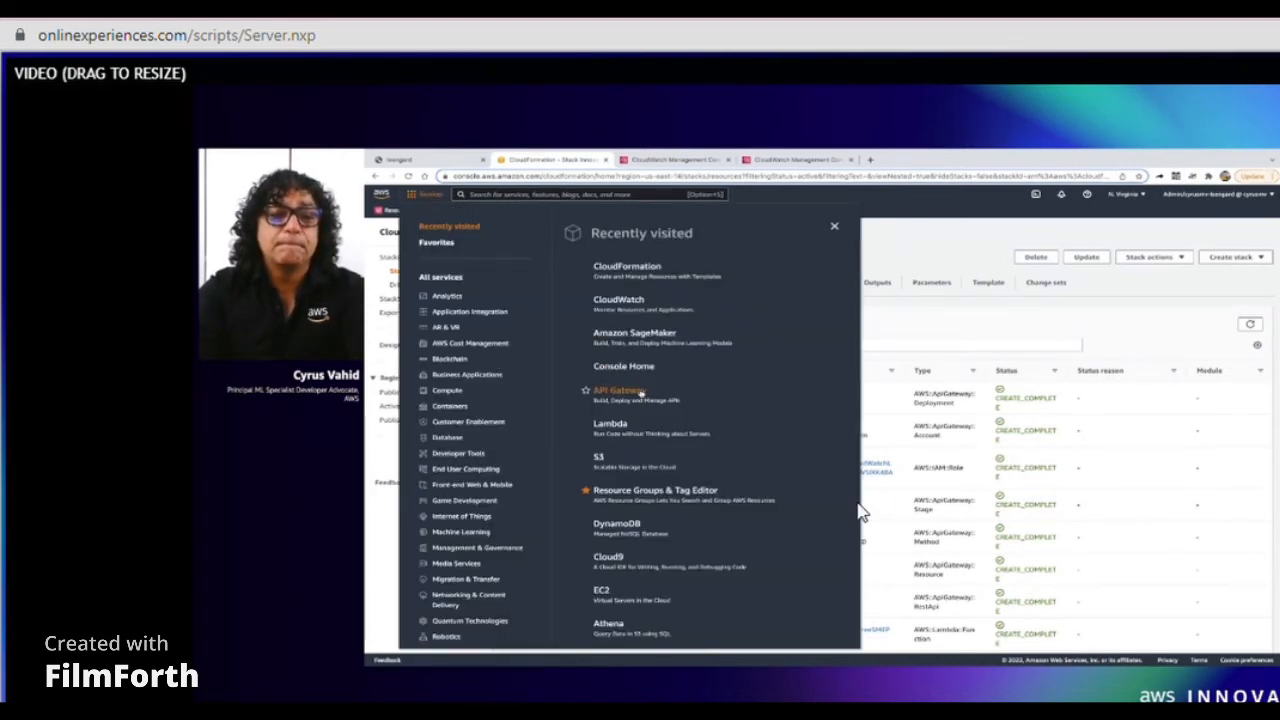
- In API Gateway, show the Method Execution of DecisionTreeAPI's POST method under /IOT
click(610, 390)
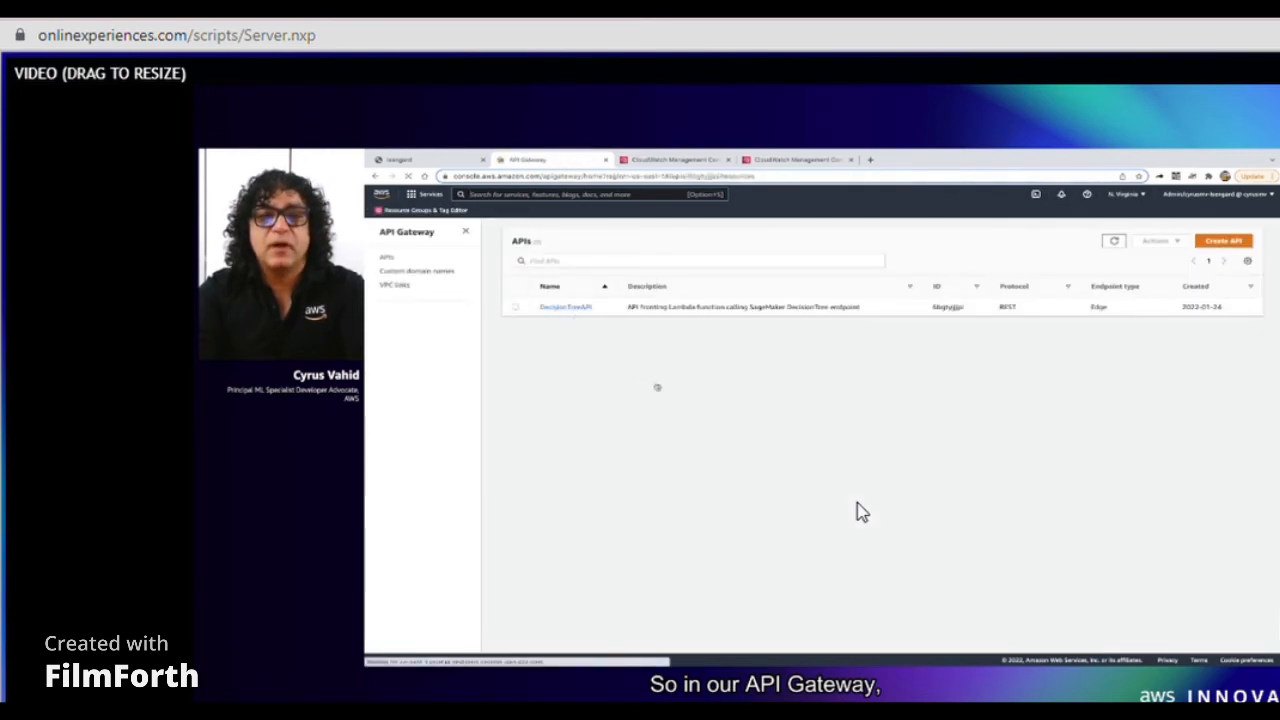
click(562, 306)
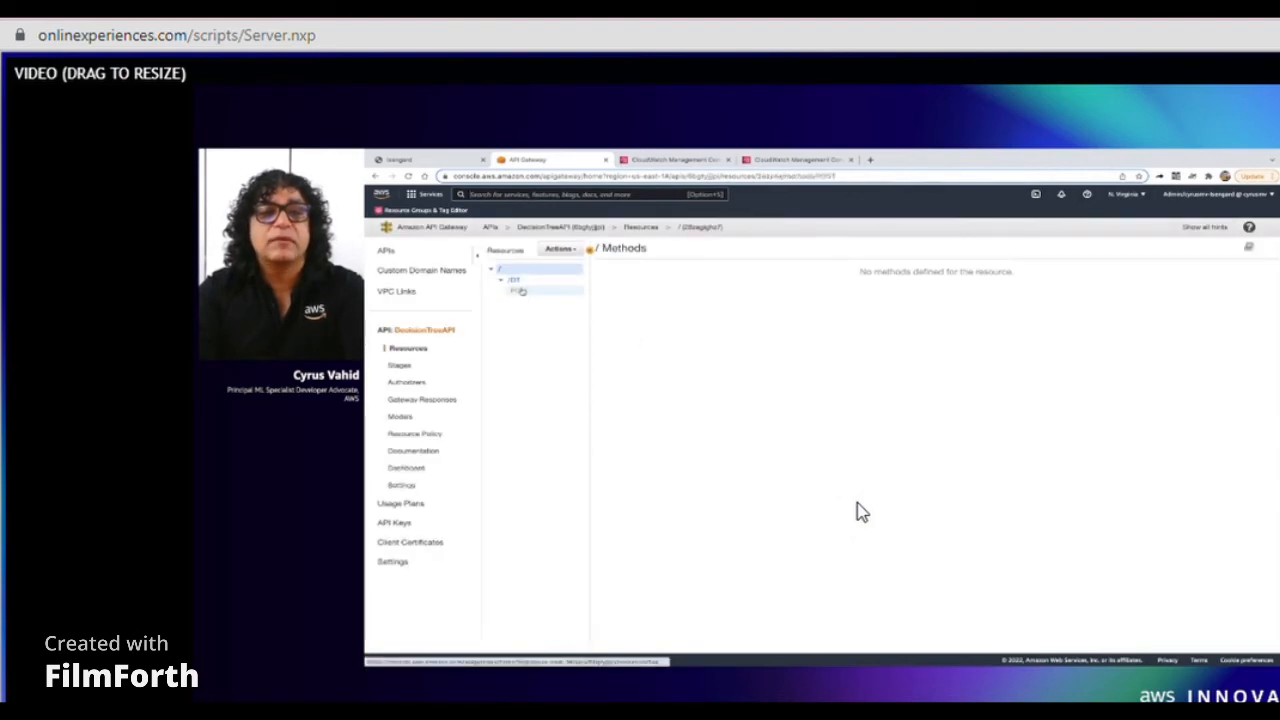
click(518, 292)
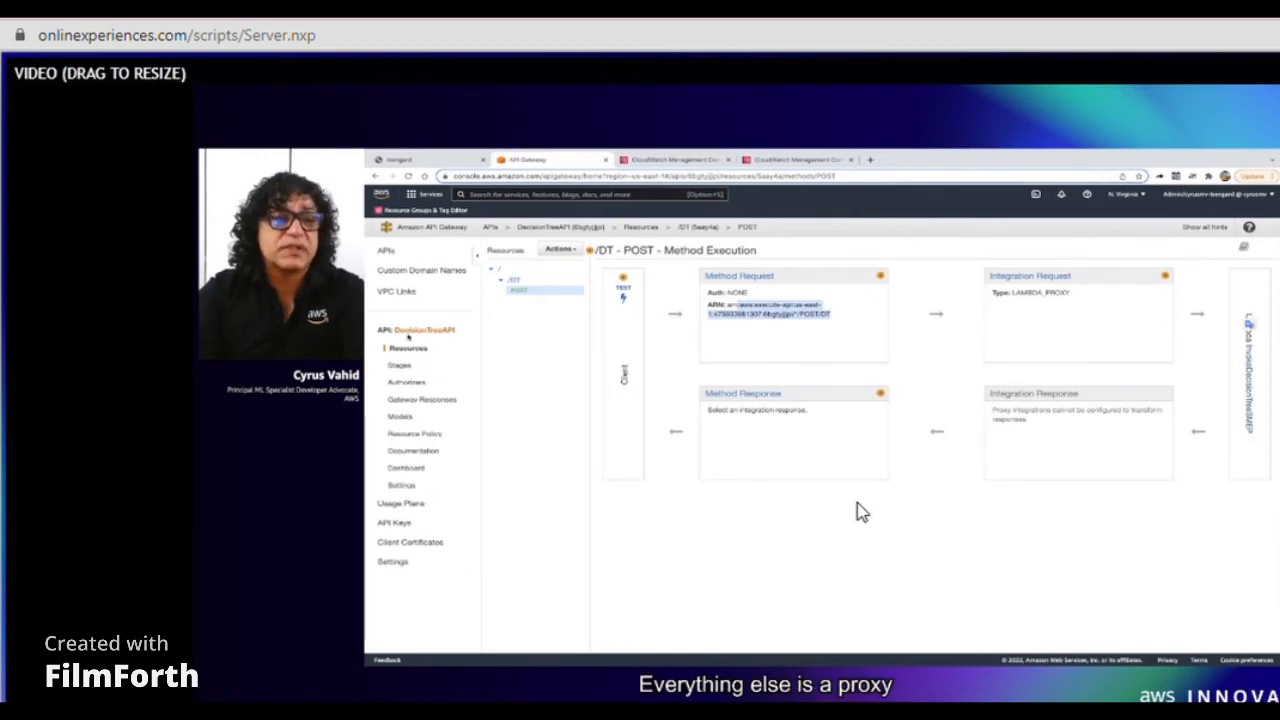
- In SageMaker Inference > Endpoints, open decision-trees and view its runtime settings and utilization charts
click(422, 194)
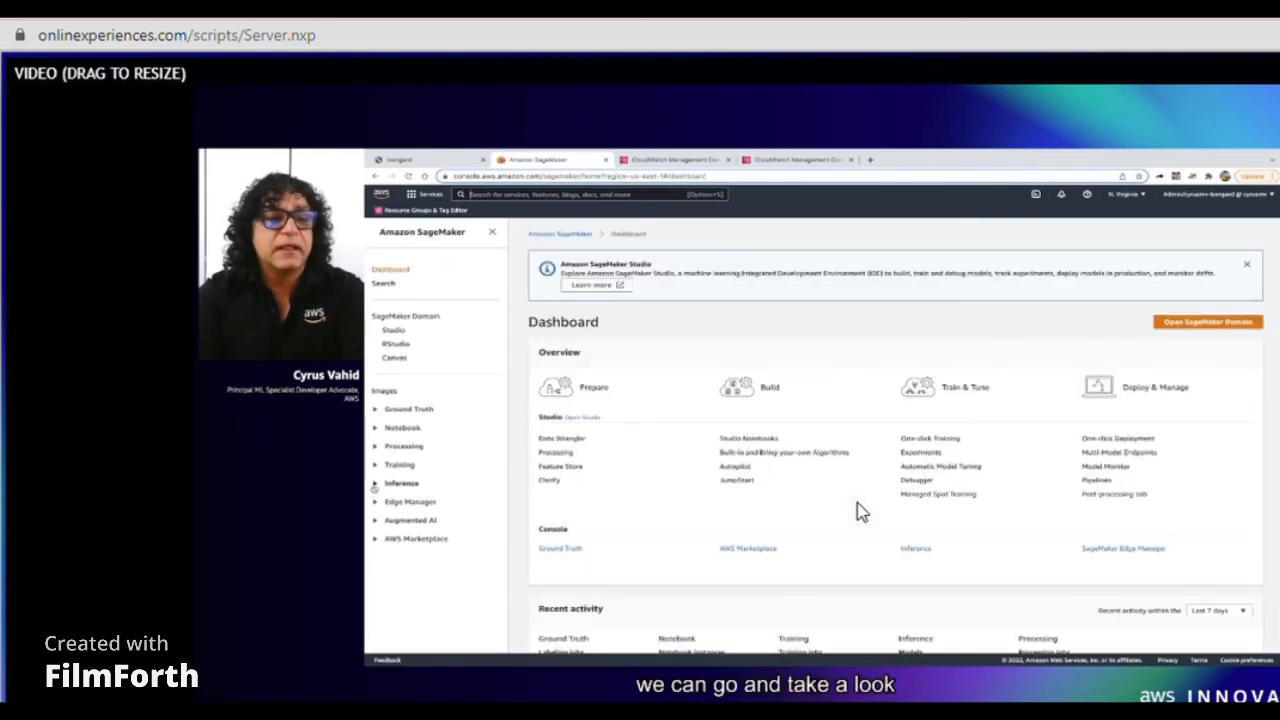
click(400, 482)
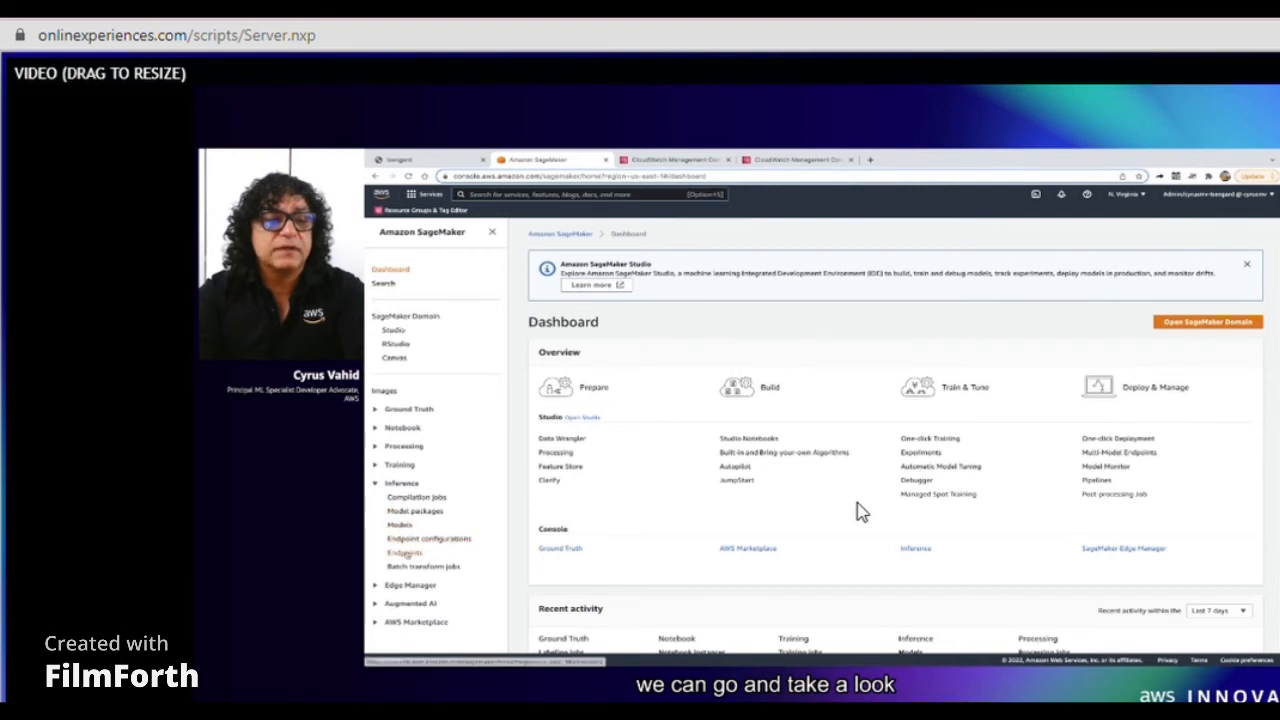
click(404, 552)
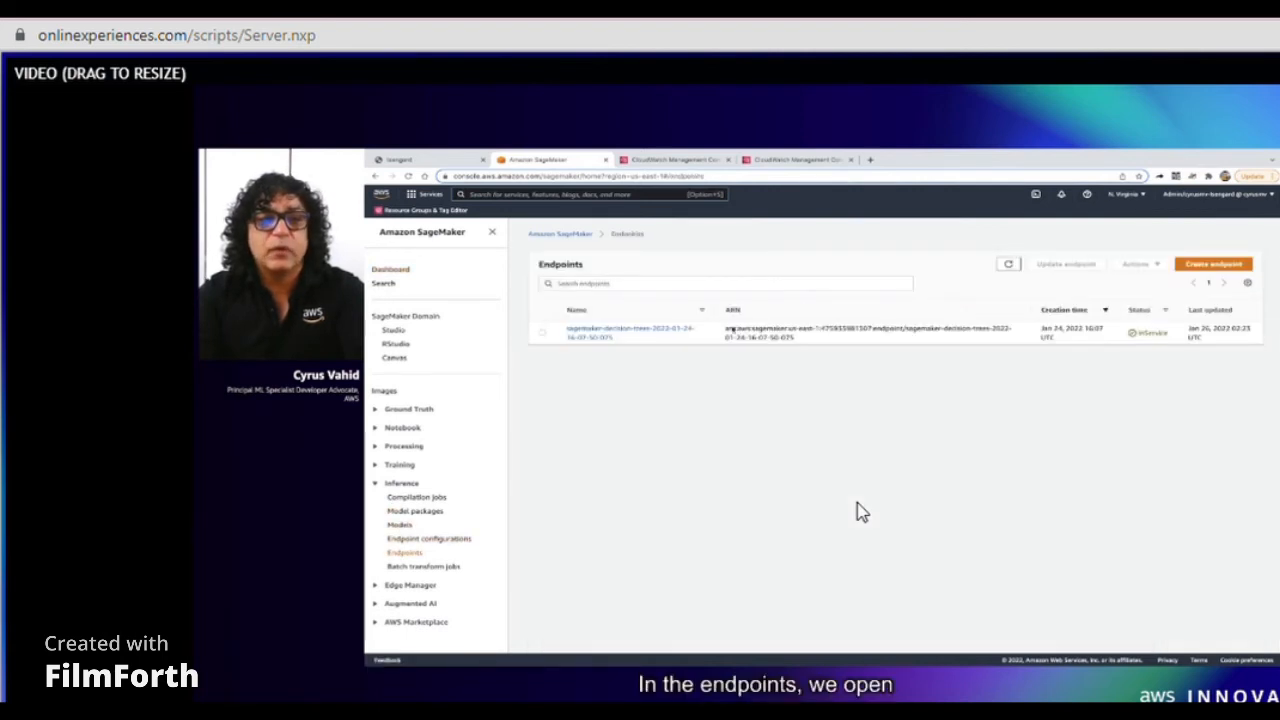
click(624, 328)
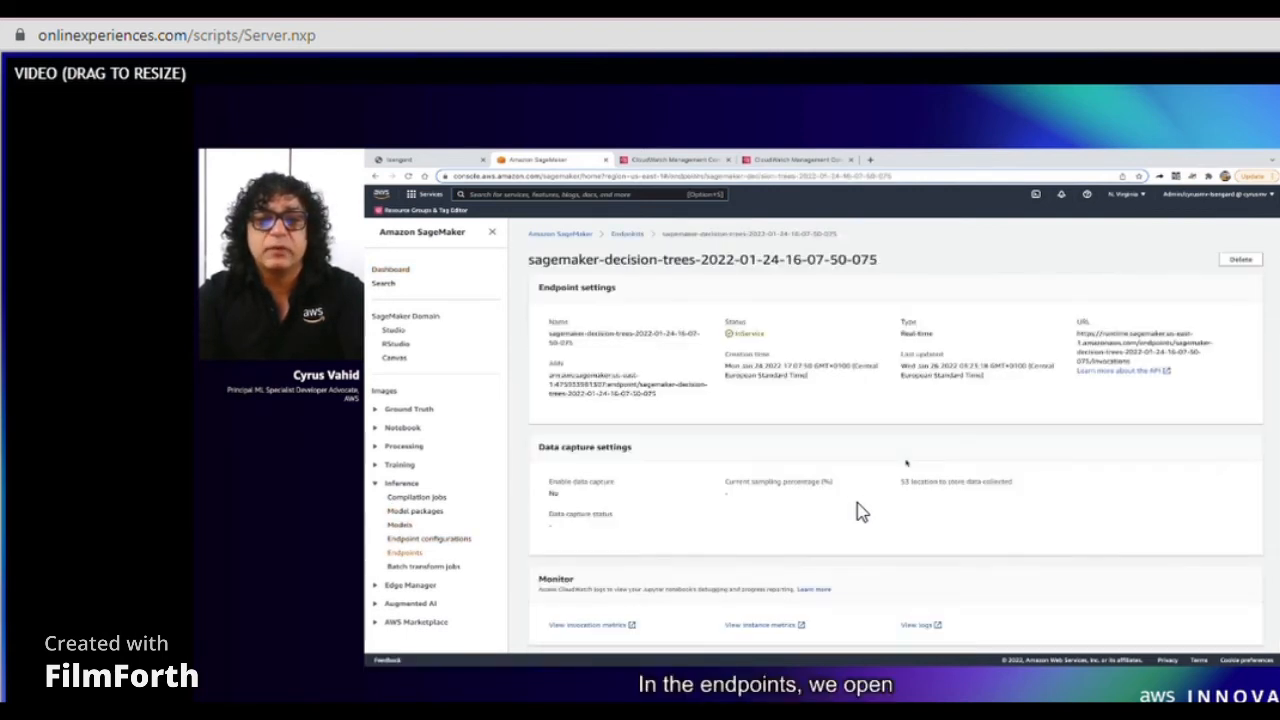
scroll(down, 3)
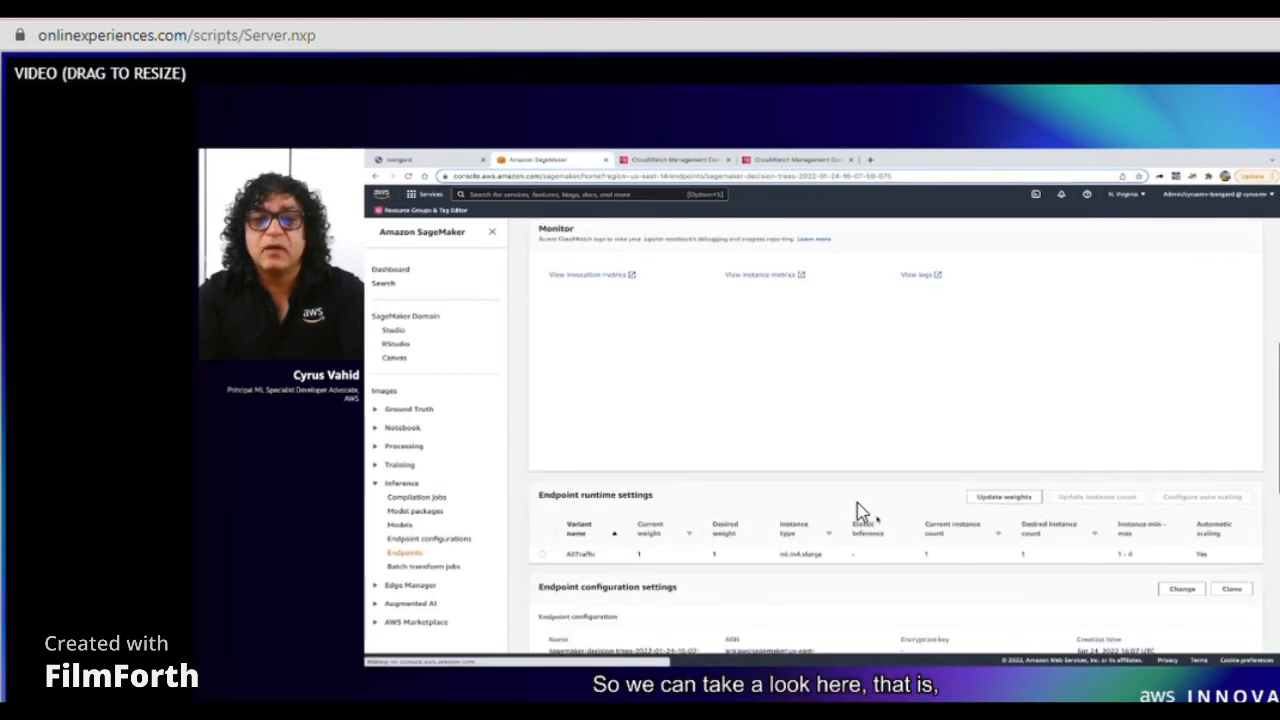
scroll(down, 3)
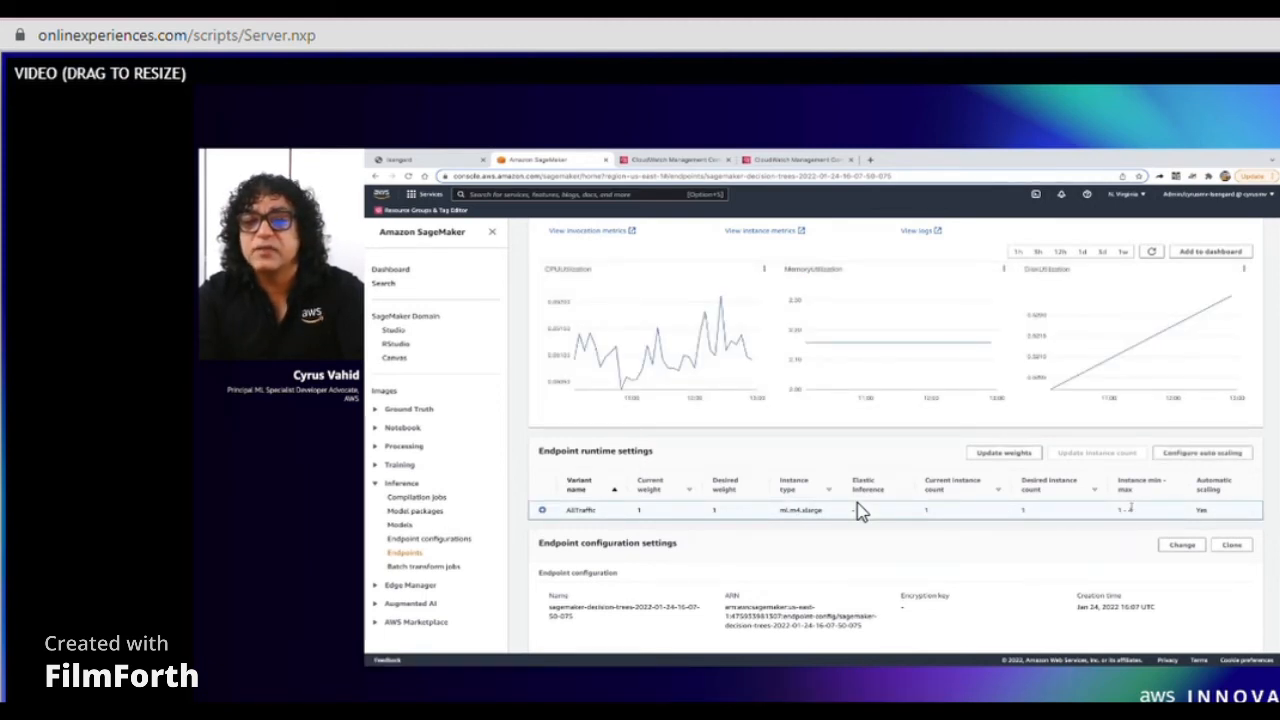
click(1204, 452)
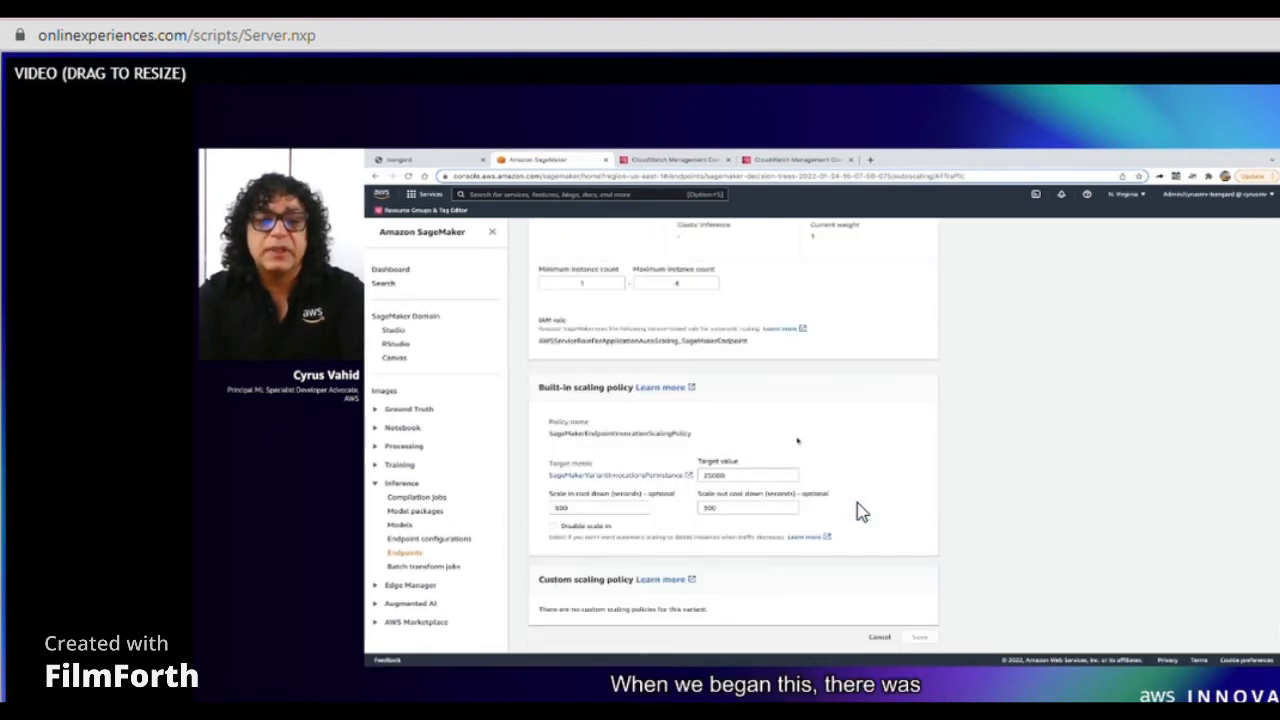
click(746, 474)
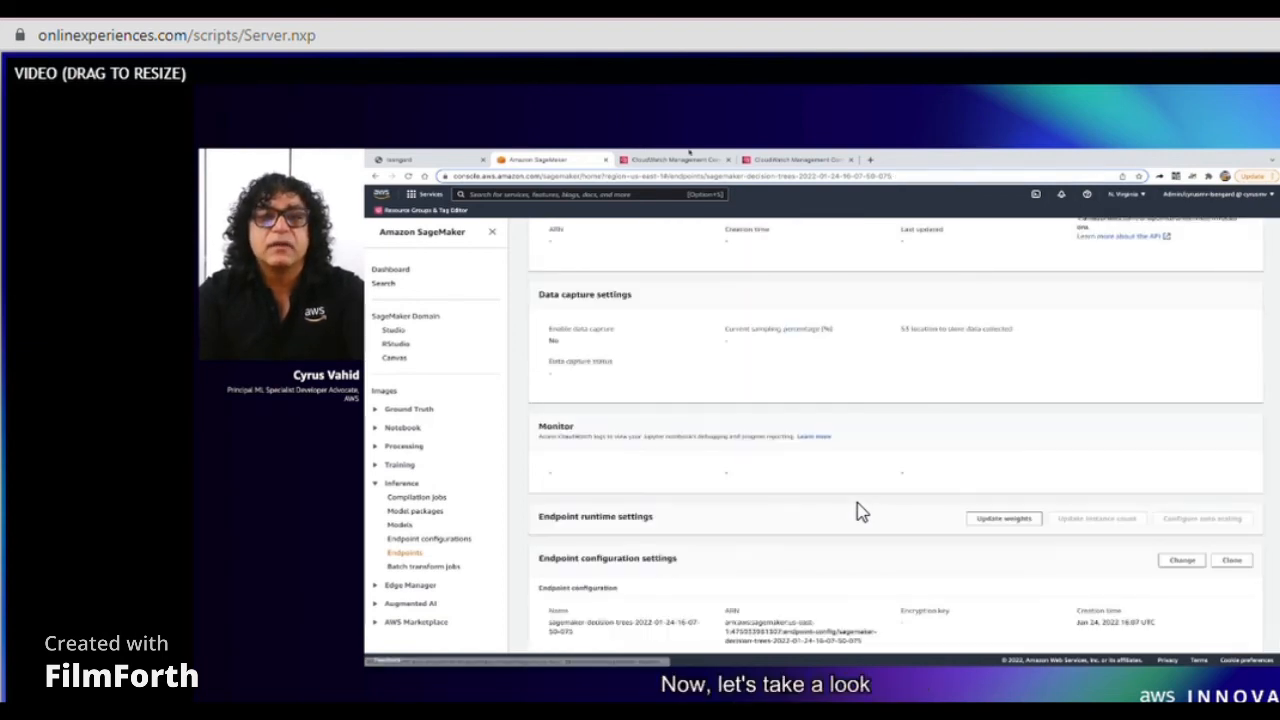
- Show the CloudWatch graph of the endpoint's invocation and latency metrics from the load test
click(680, 158)
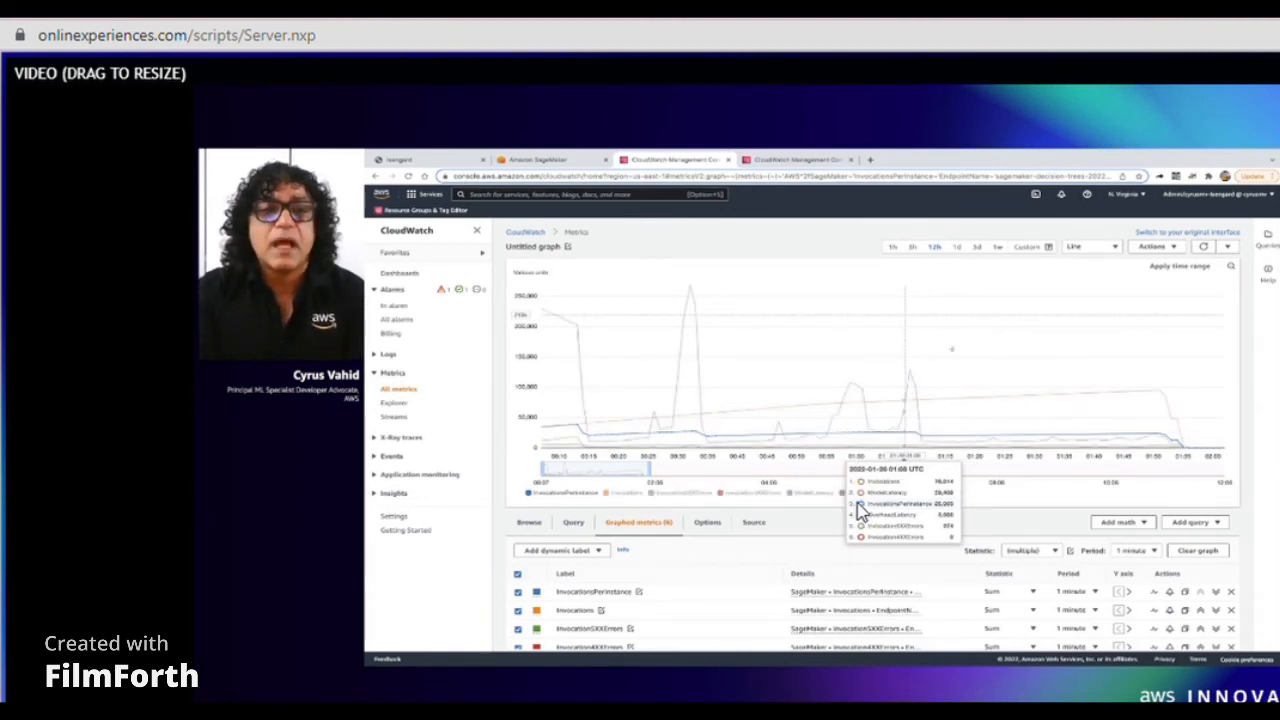
click(790, 160)
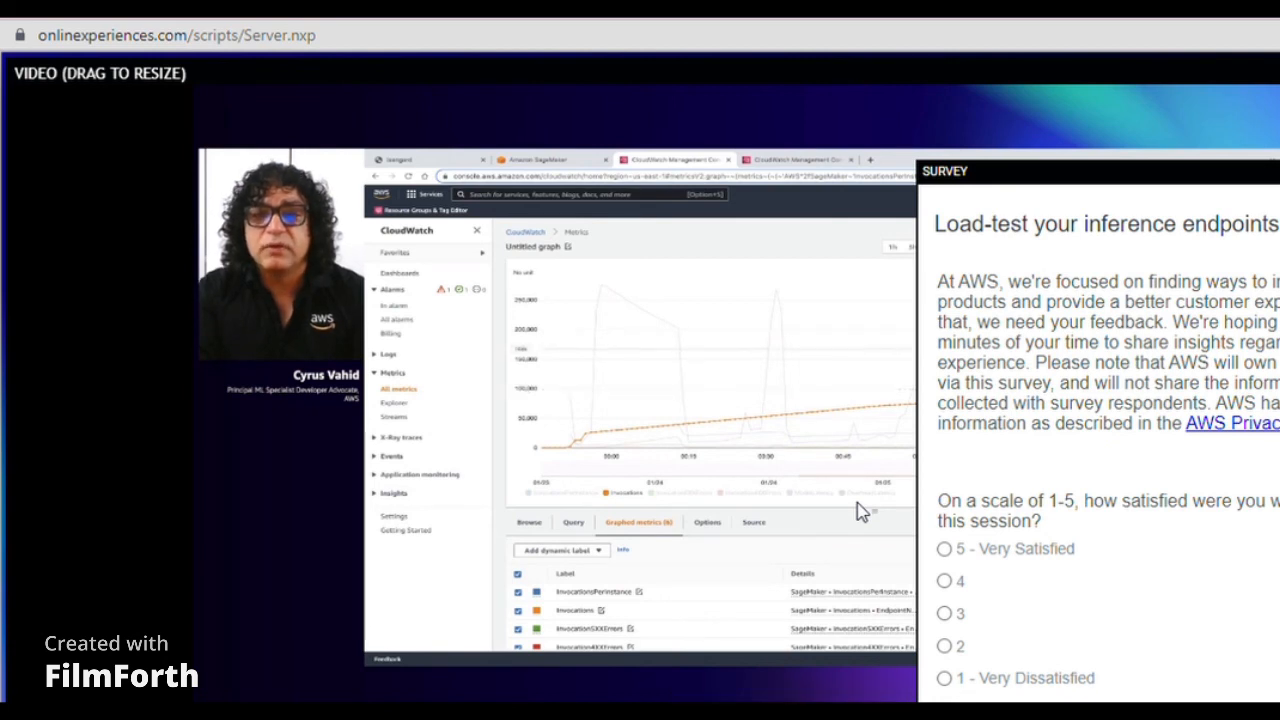
- Show the CloudWatch CPUUtilization, MemoryUtilization and DiskUtilization graph, then rate the session Very Satisfied
click(804, 160)
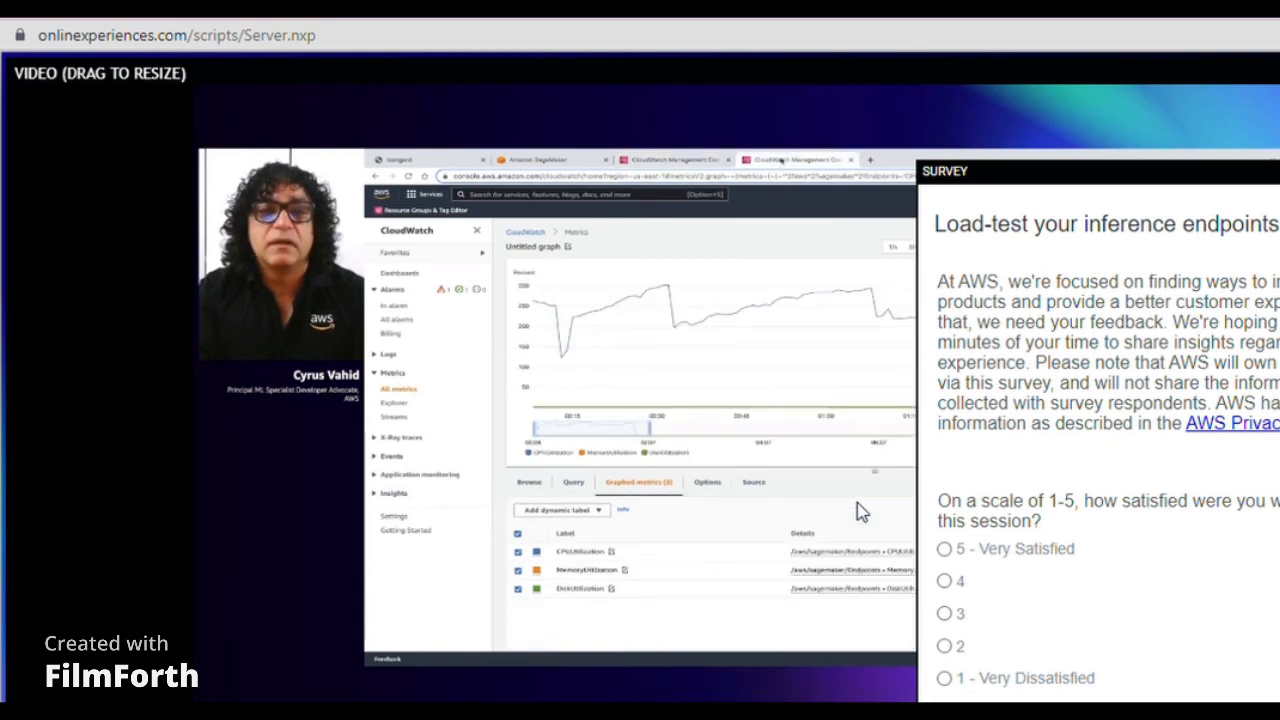
mouse_move(600, 340)
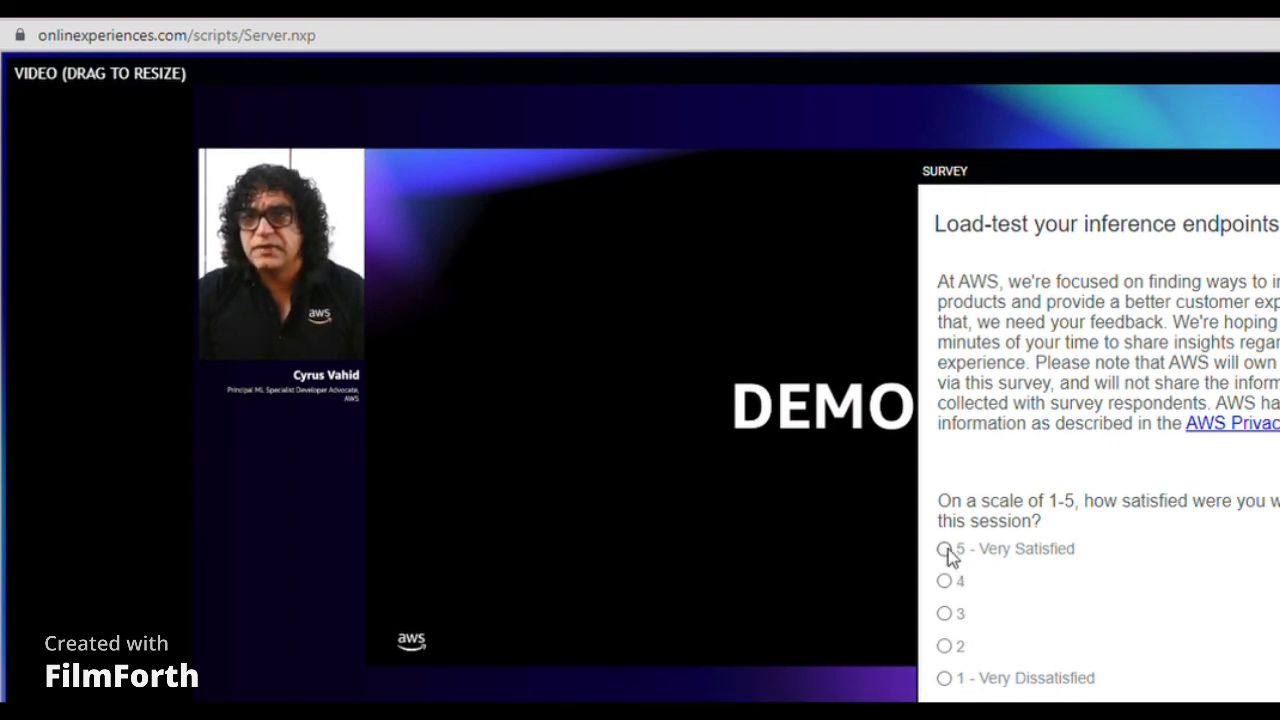
click(944, 548)
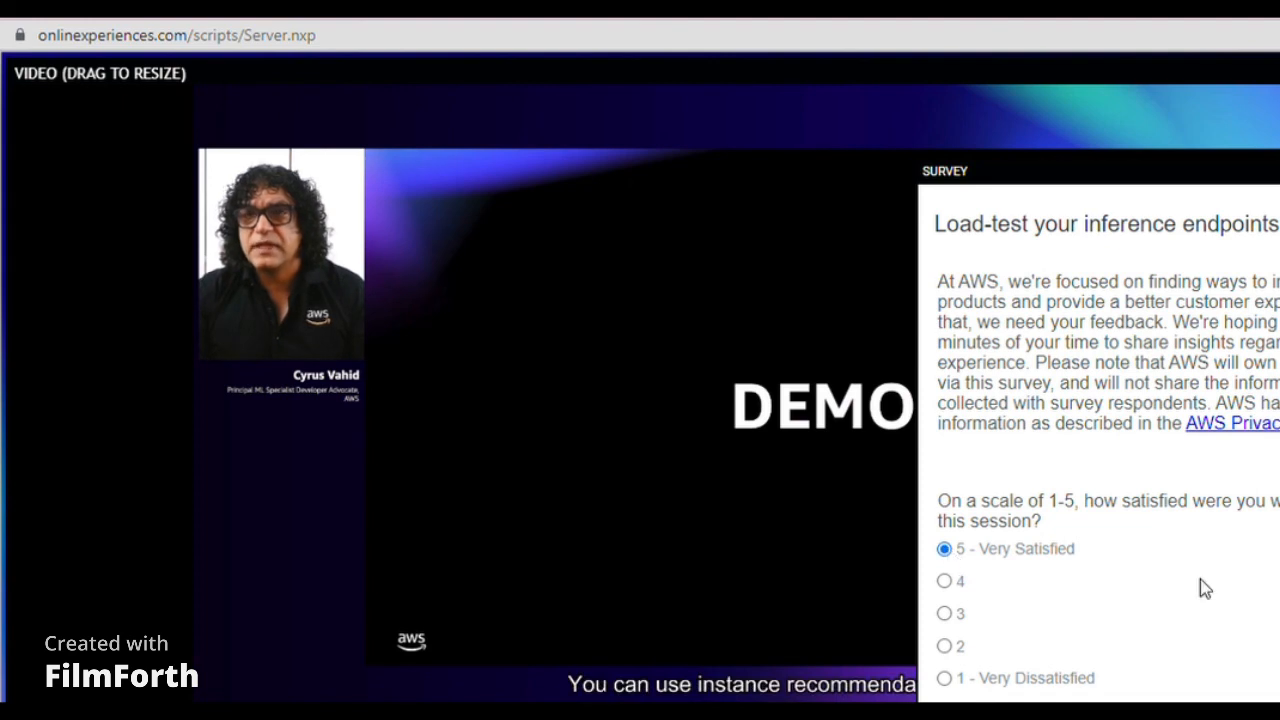